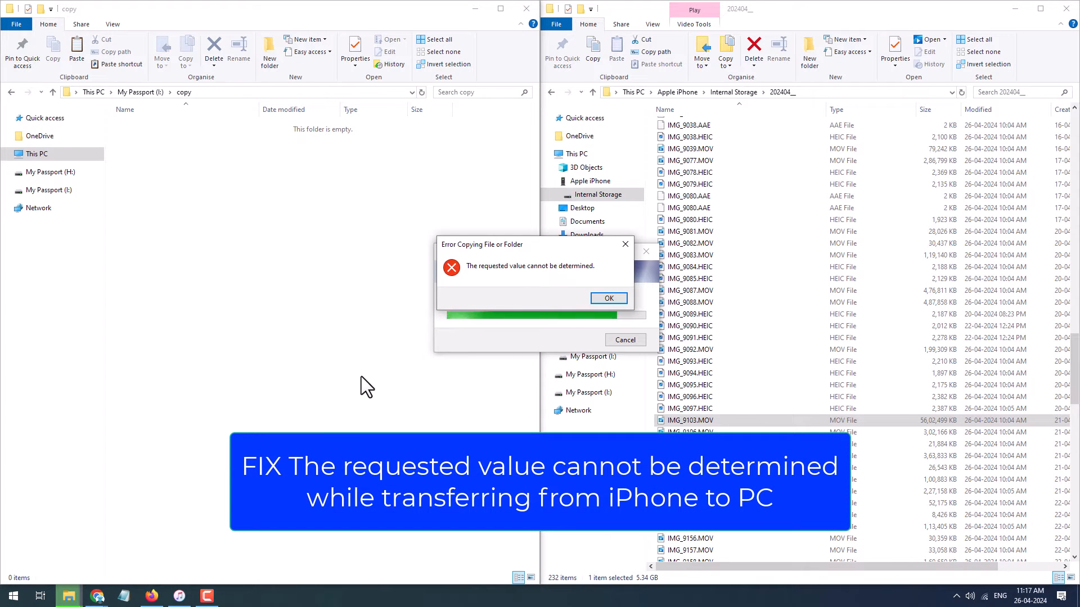
Open the Apple iPhone from This PC in the right Explorer window.
click(608, 298)
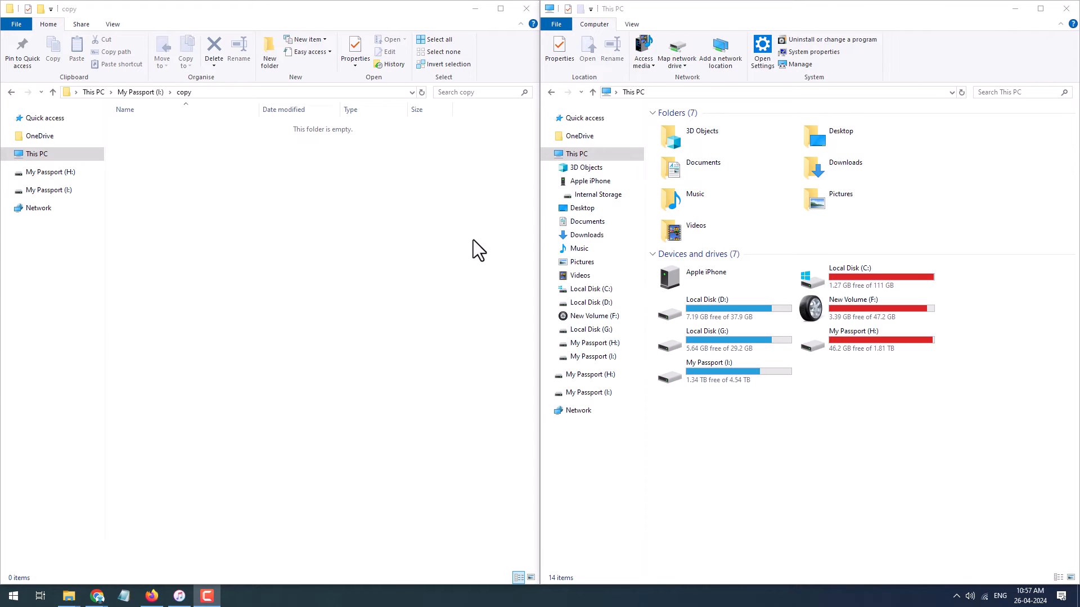
mouse_move(528, 184)
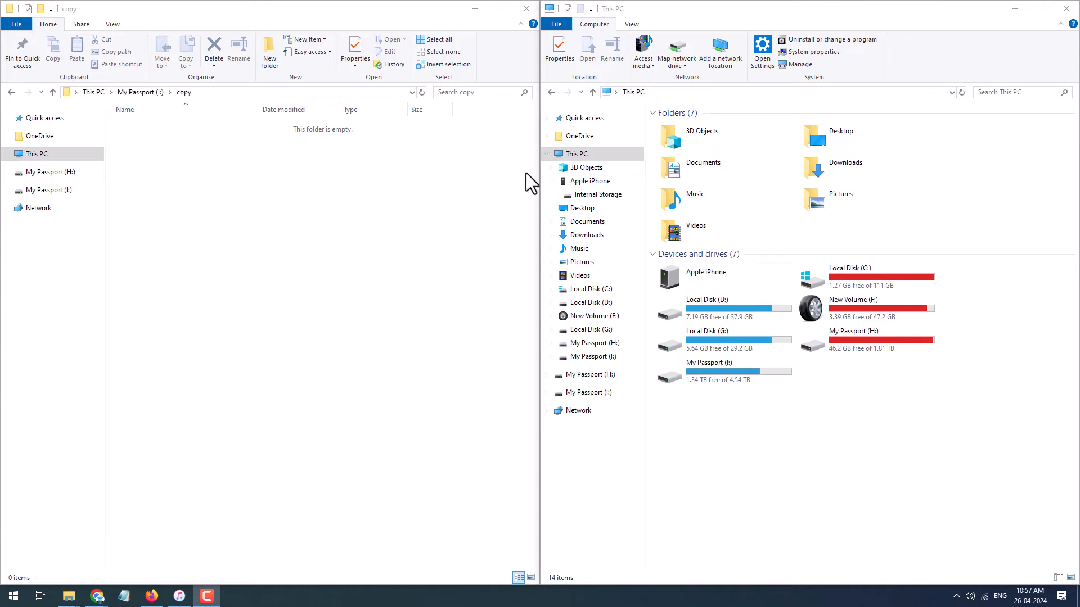
click(547, 154)
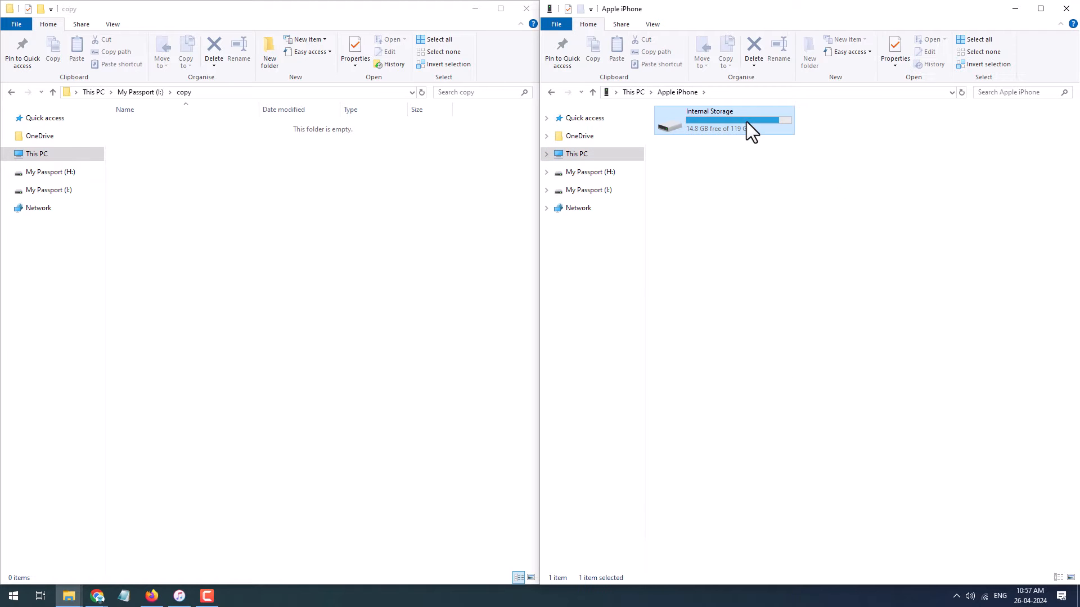
Open Internal Storage > 202404__ and select the 5.34 GB IMG_9103.MOV video.
double_click(723, 120)
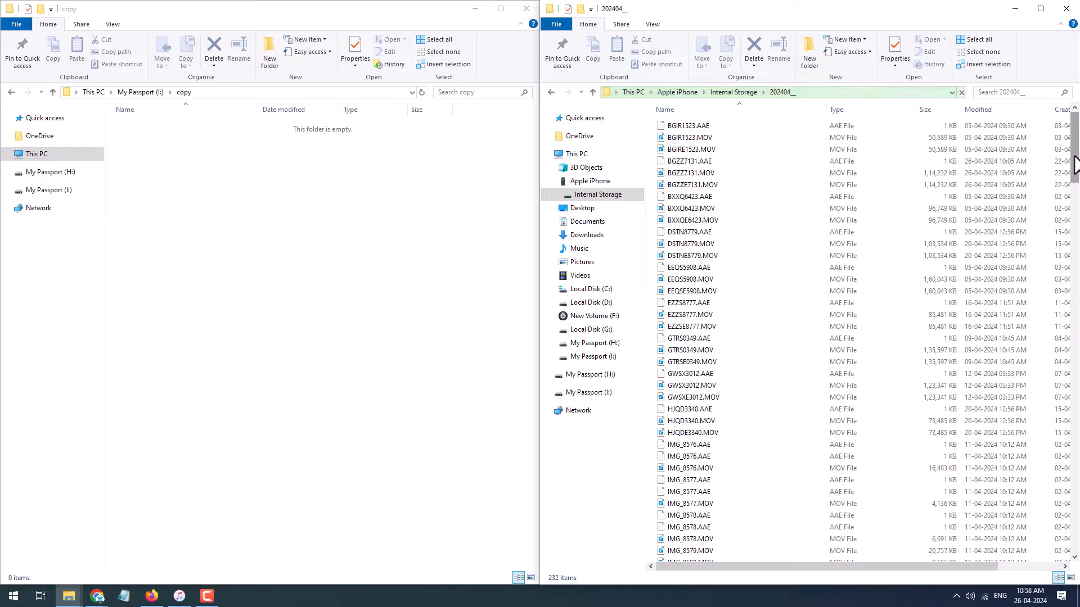
scroll(down, 3)
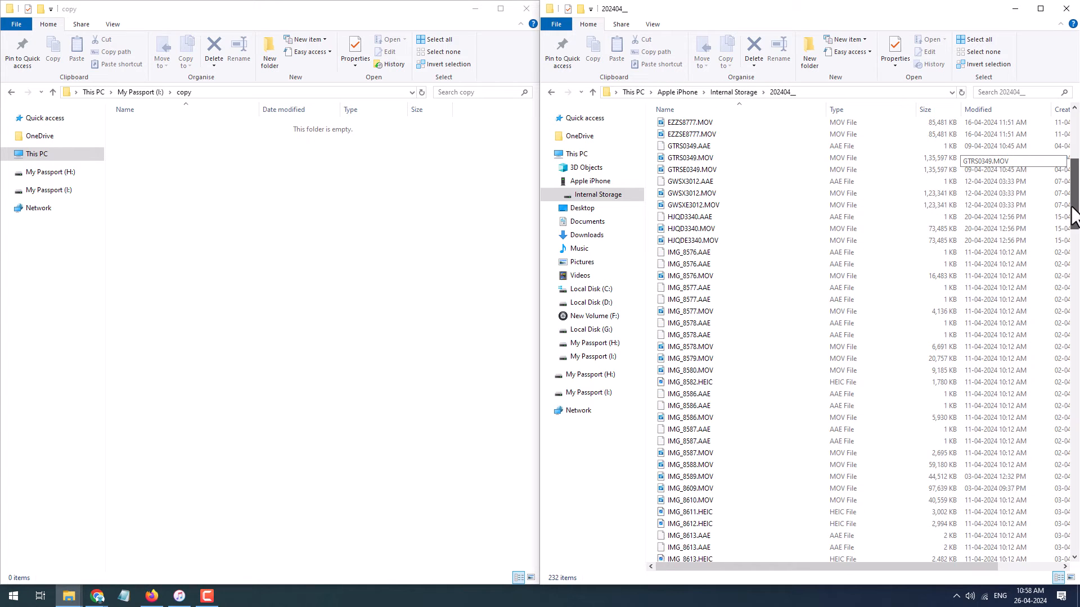
click(690, 218)
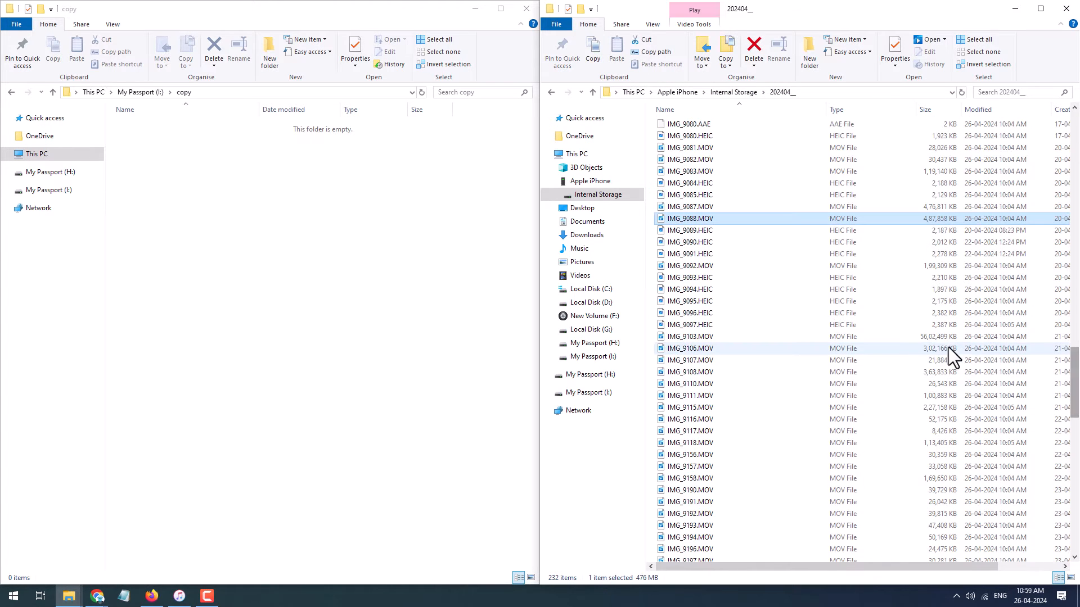
click(690, 336)
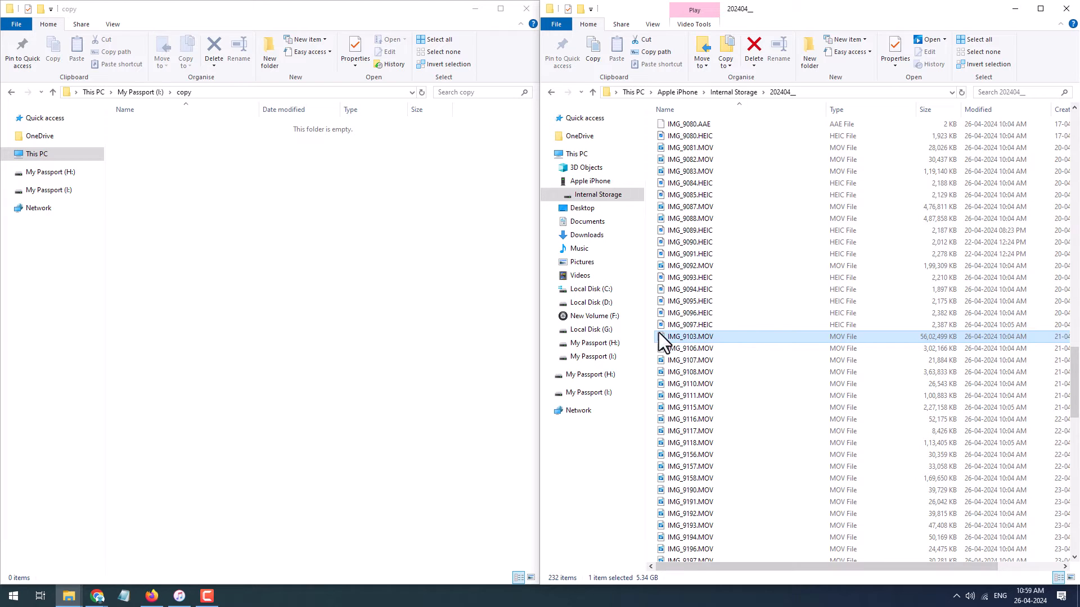
Paste IMG_9103.MOV into the My Passport copy folder and dismiss the copy error.
right_click(688, 337)
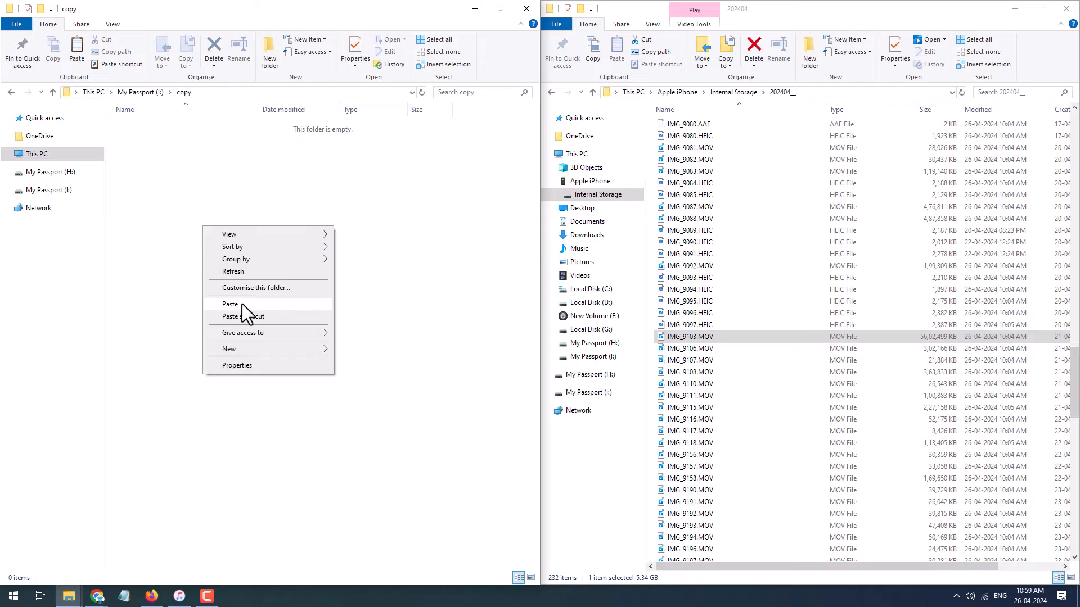
click(230, 304)
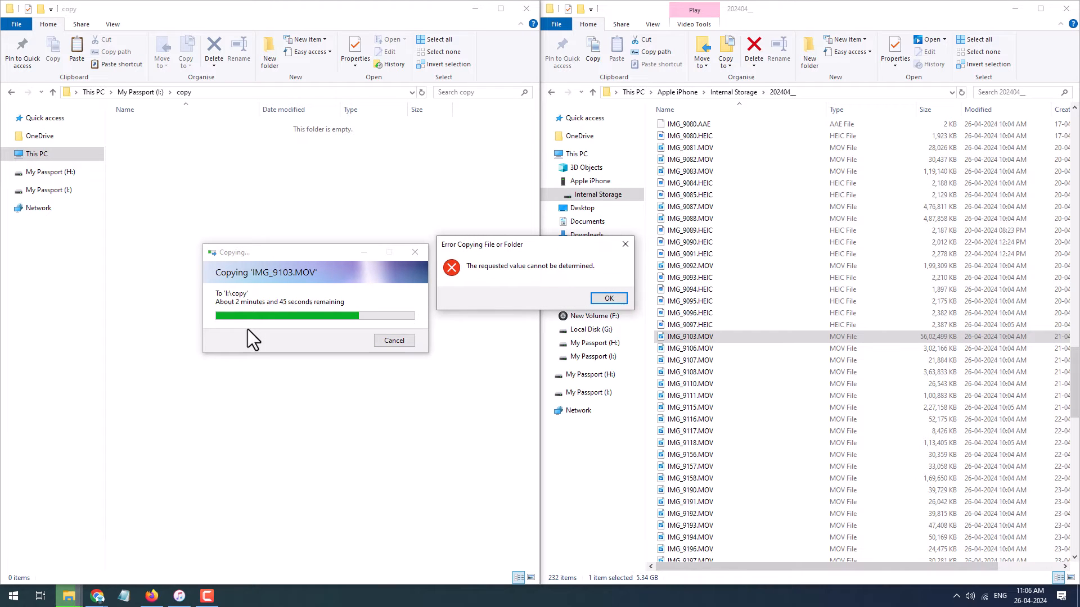
mouse_move(546, 288)
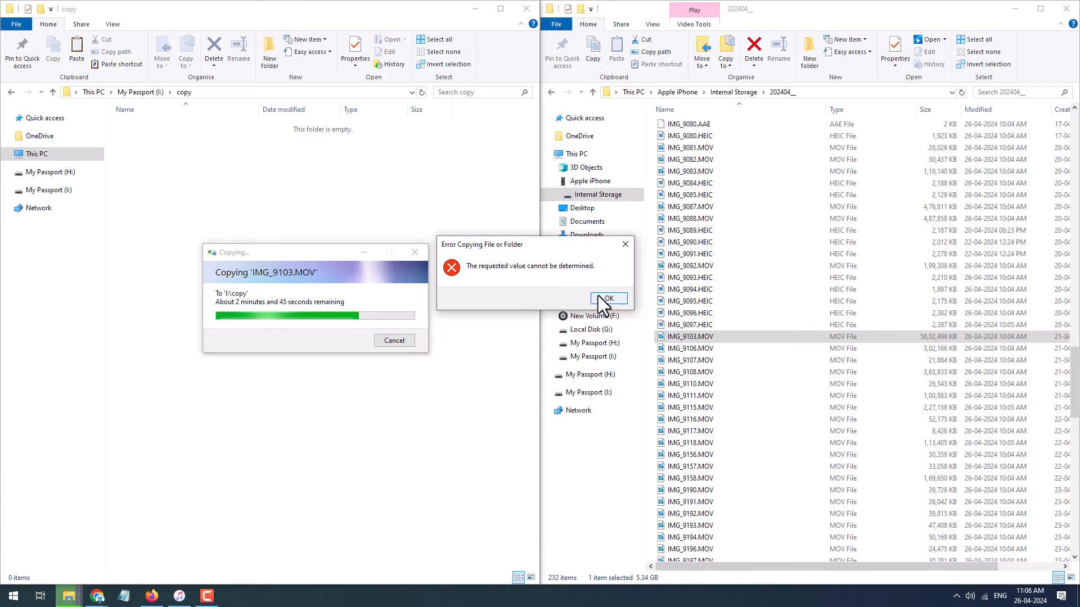
click(607, 298)
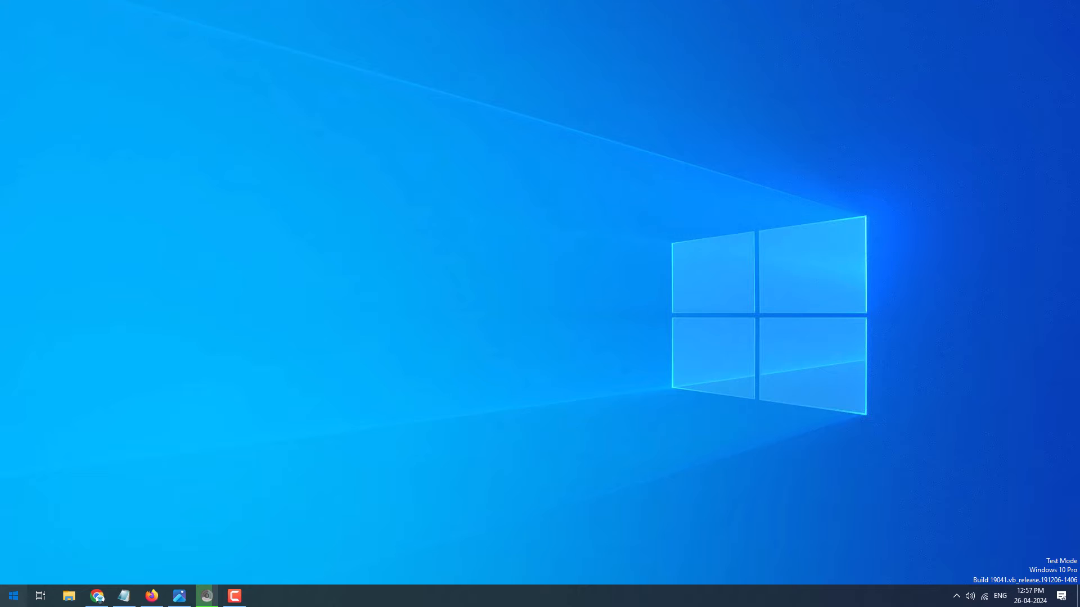
Search Start for 'photos' to launch the Photos app.
text(photos)
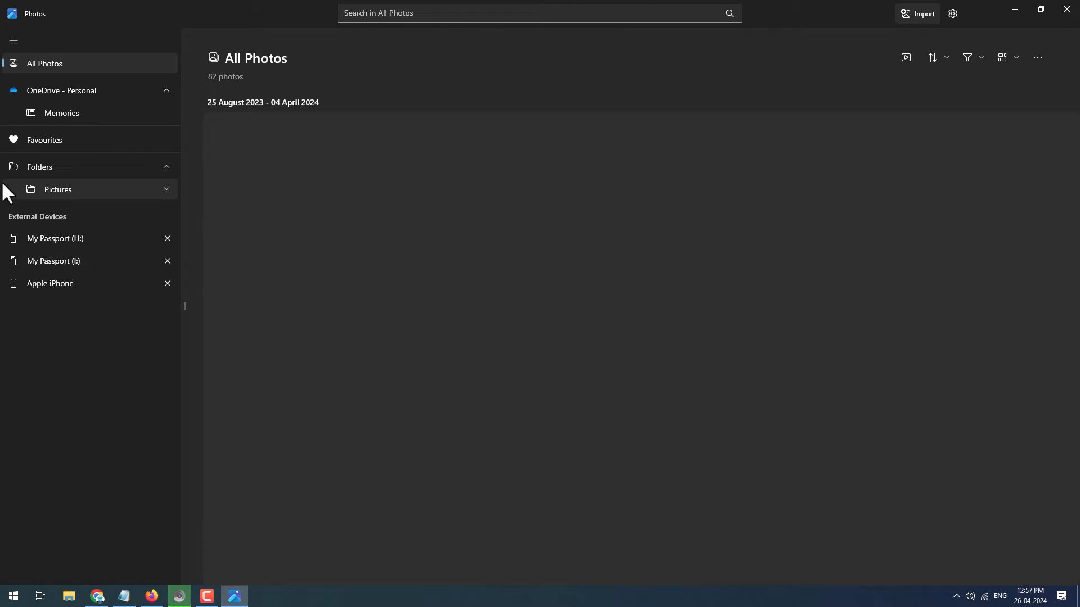
mouse_move(58, 189)
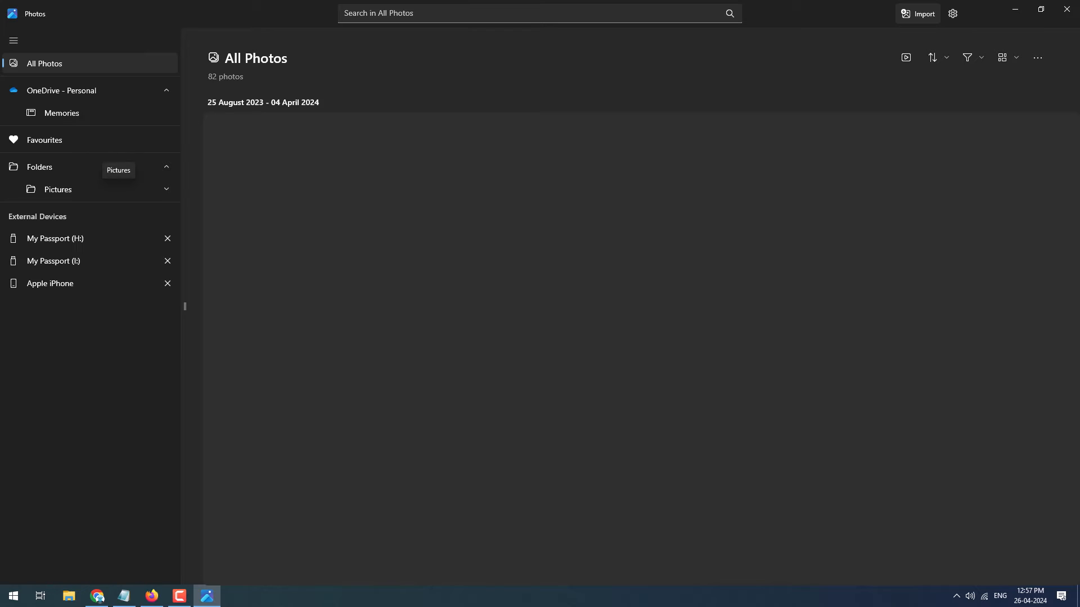
mouse_move(74, 284)
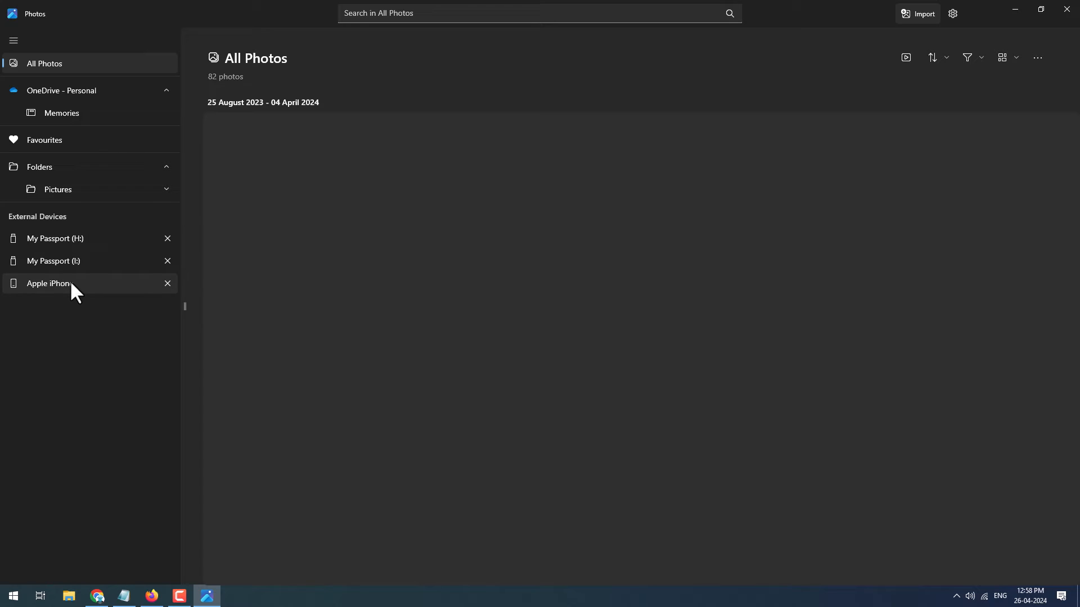
Load the Apple iPhone's 127 photos and 496 videos from External Devices.
click(48, 283)
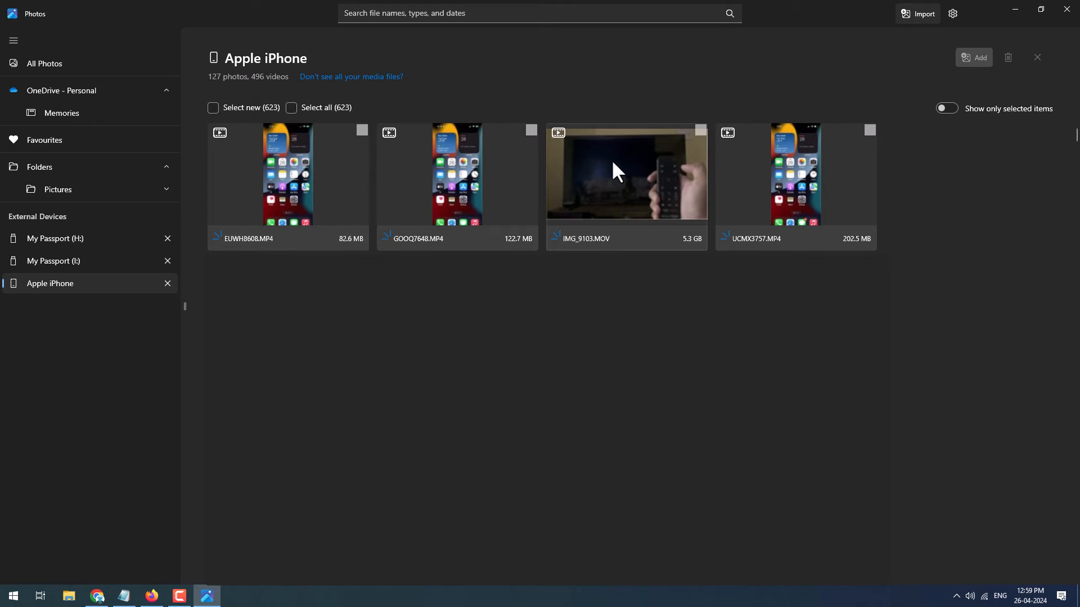
mouse_move(625, 172)
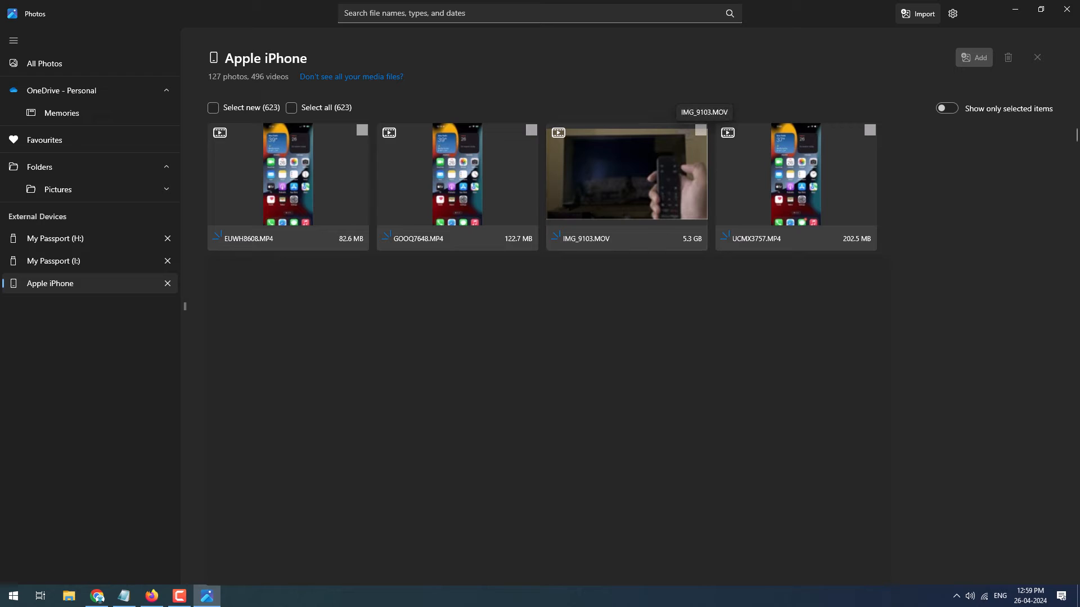
mouse_move(704, 141)
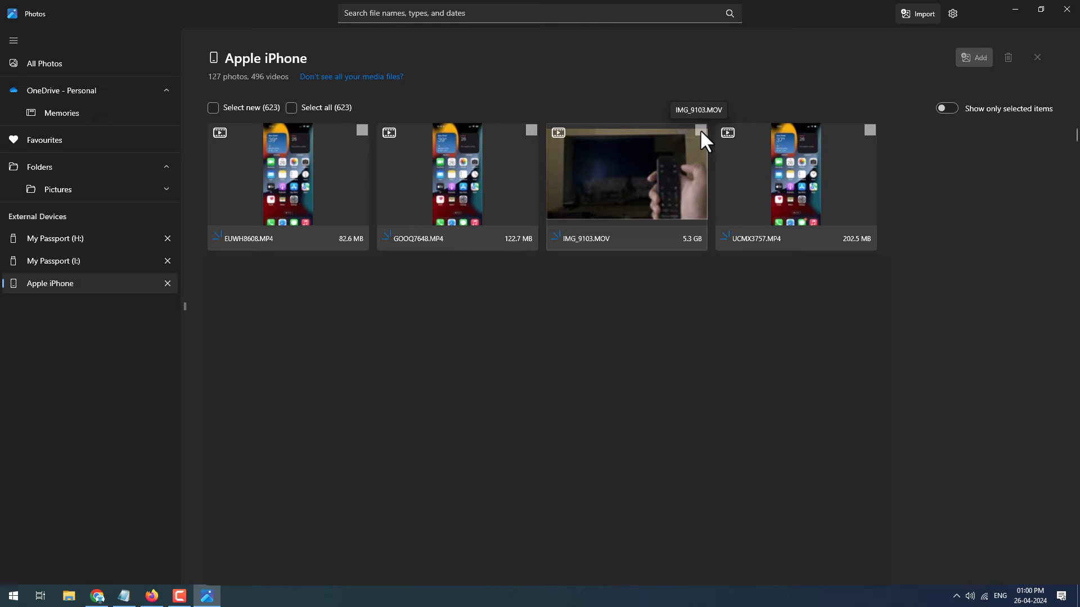
Add IMG_9103.MOV as the single import item and create a new folder under Pictures.
click(700, 131)
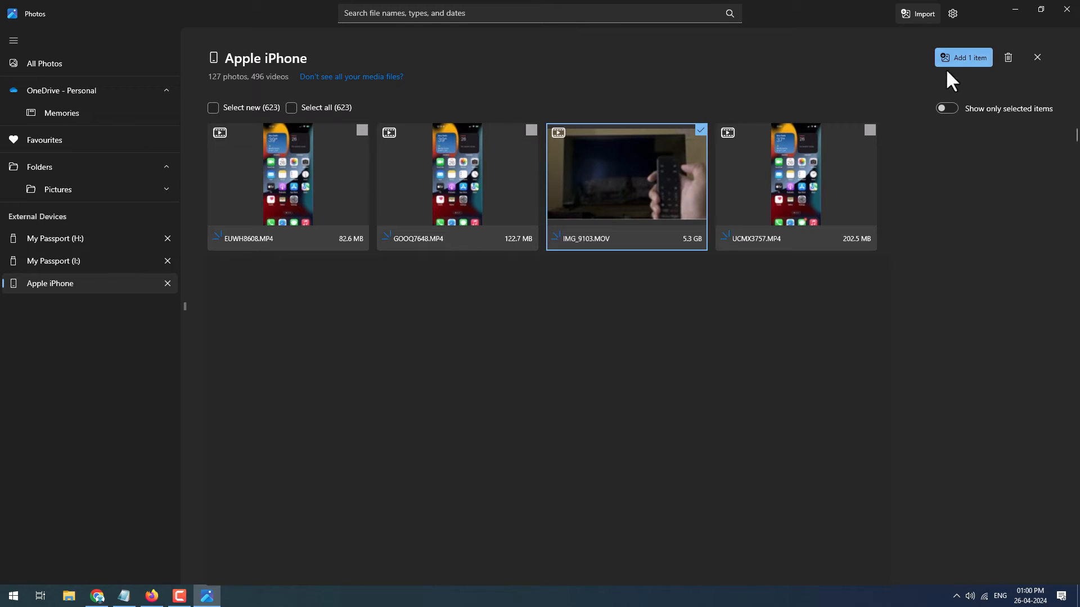
mouse_move(973, 69)
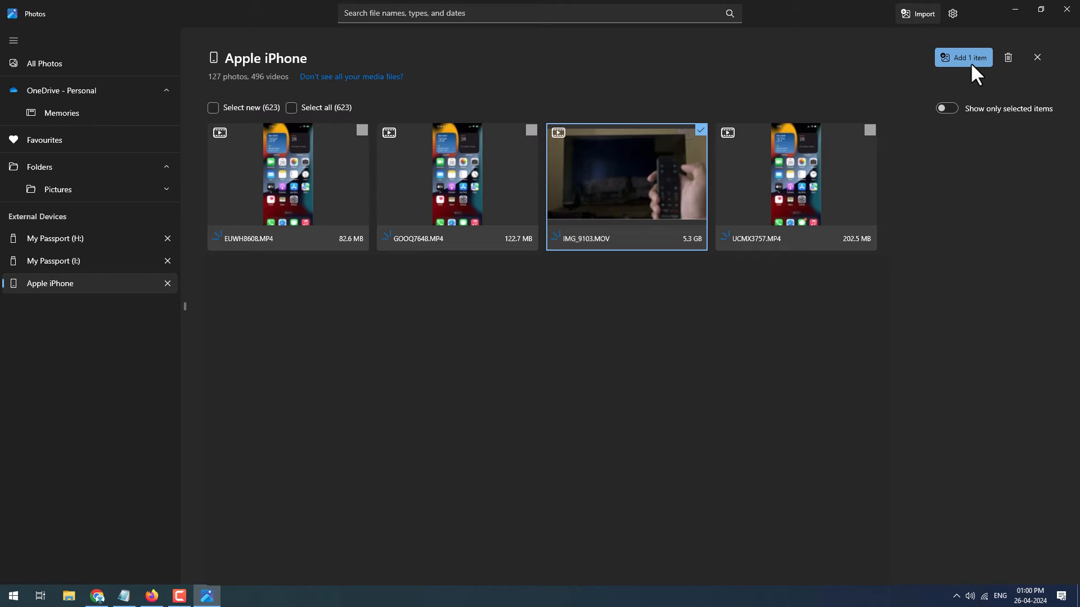
click(962, 58)
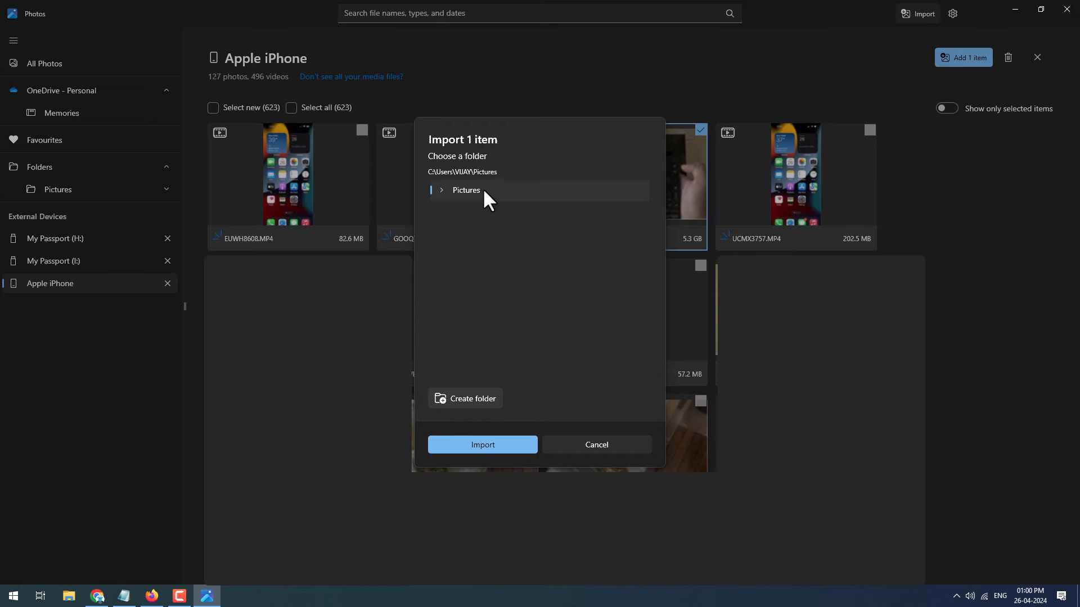
click(439, 190)
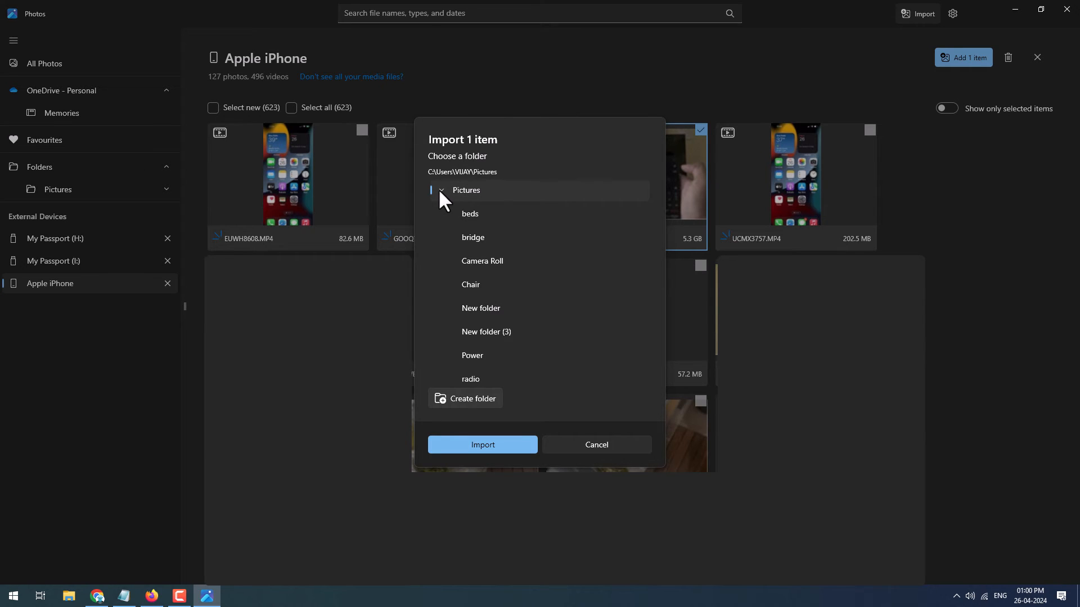
click(441, 190)
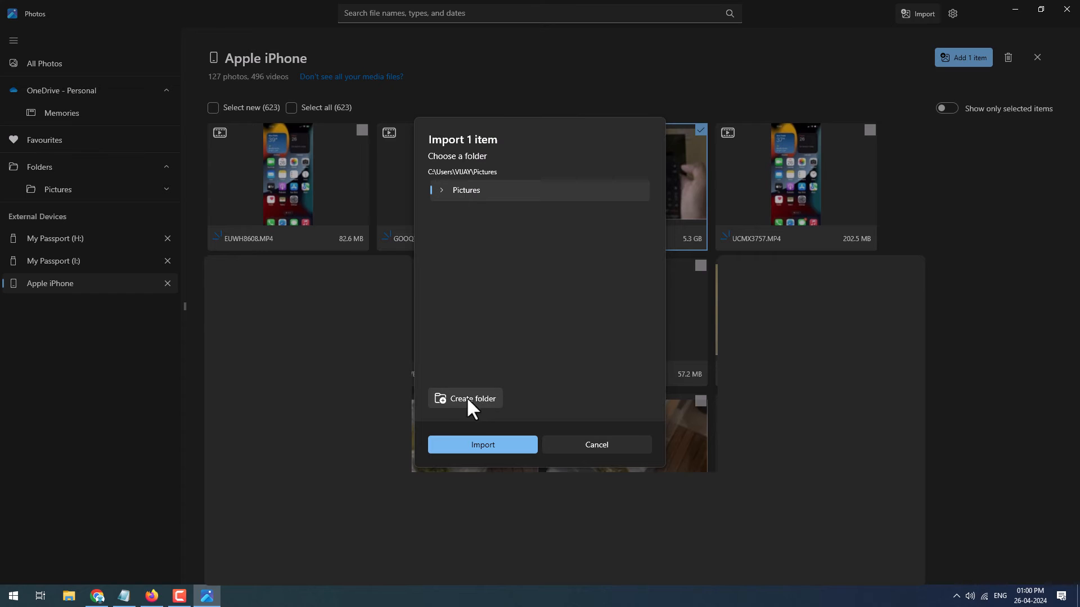
click(473, 398)
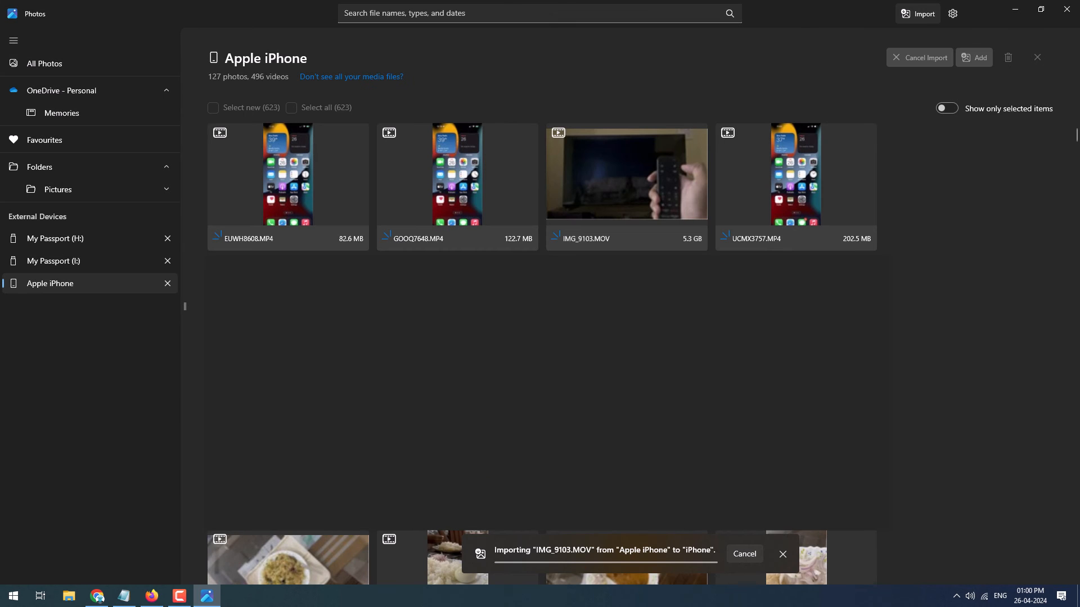
mouse_move(708, 563)
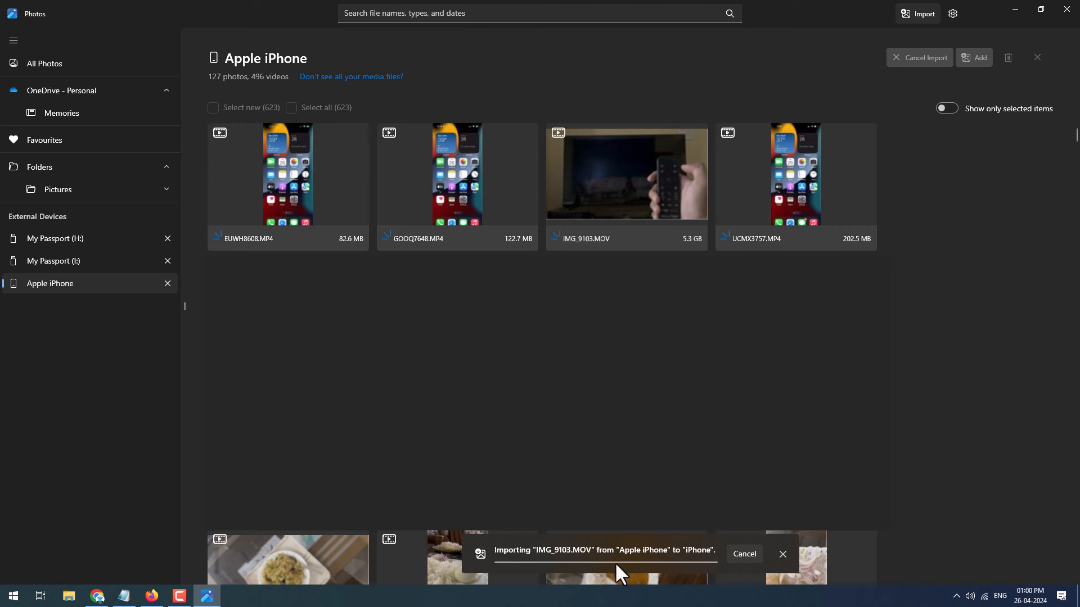
mouse_move(544, 571)
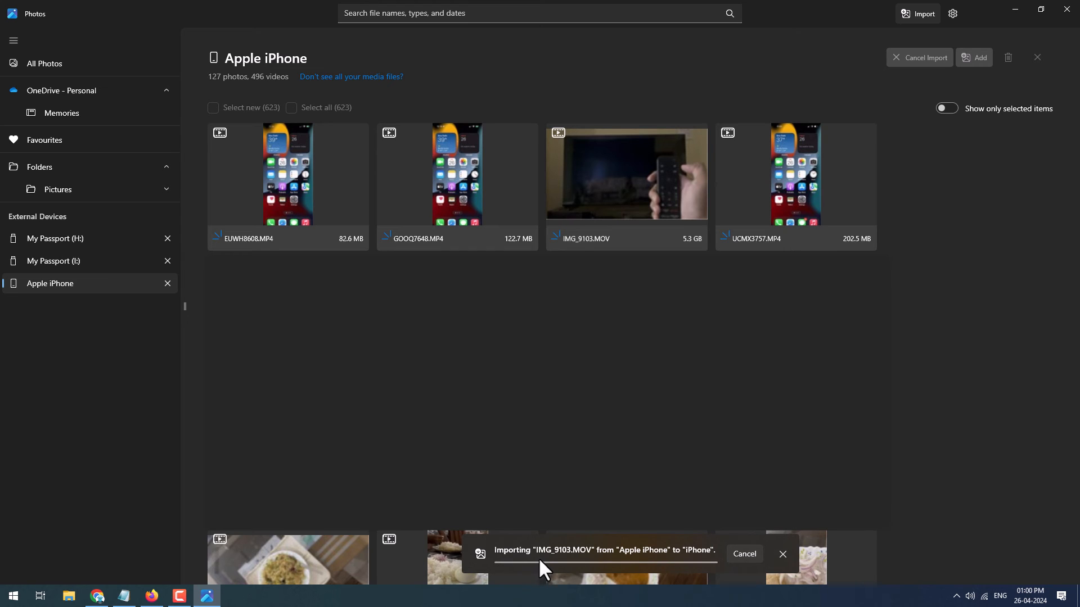
mouse_move(971, 543)
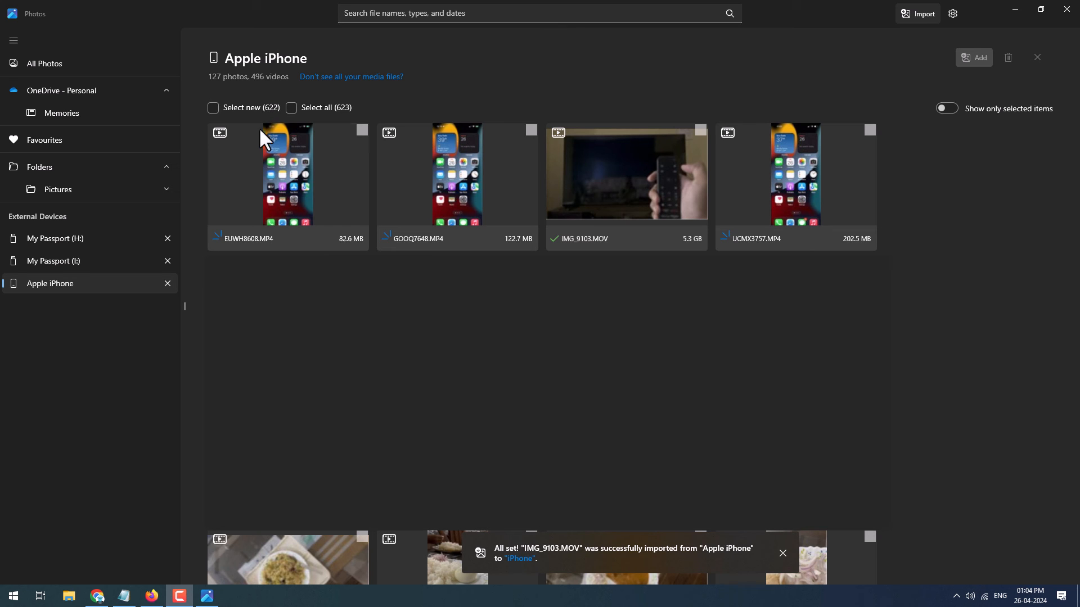
mouse_move(678, 561)
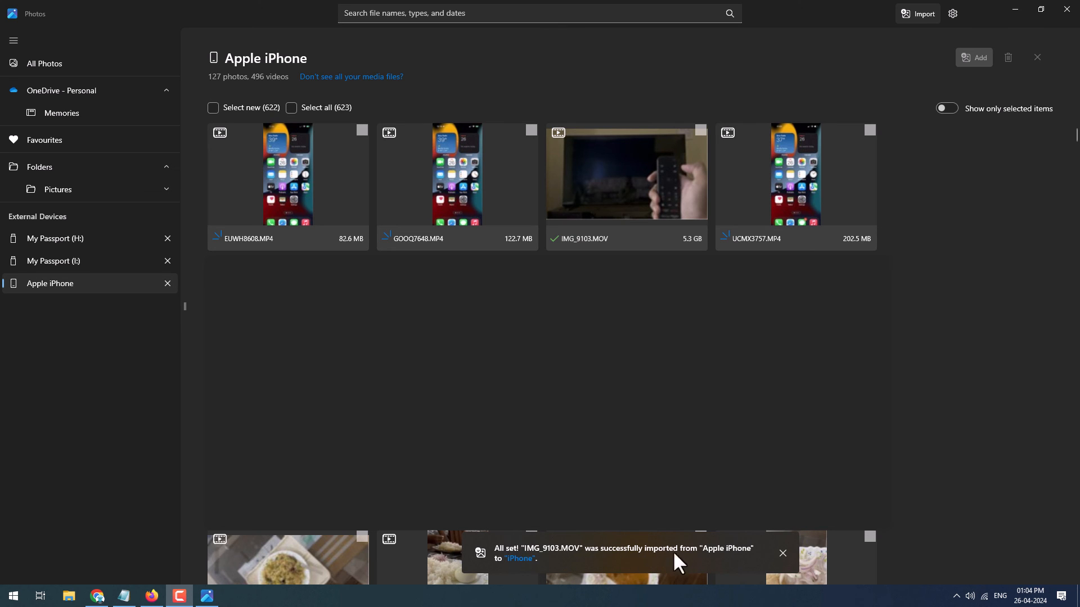
mouse_move(518, 558)
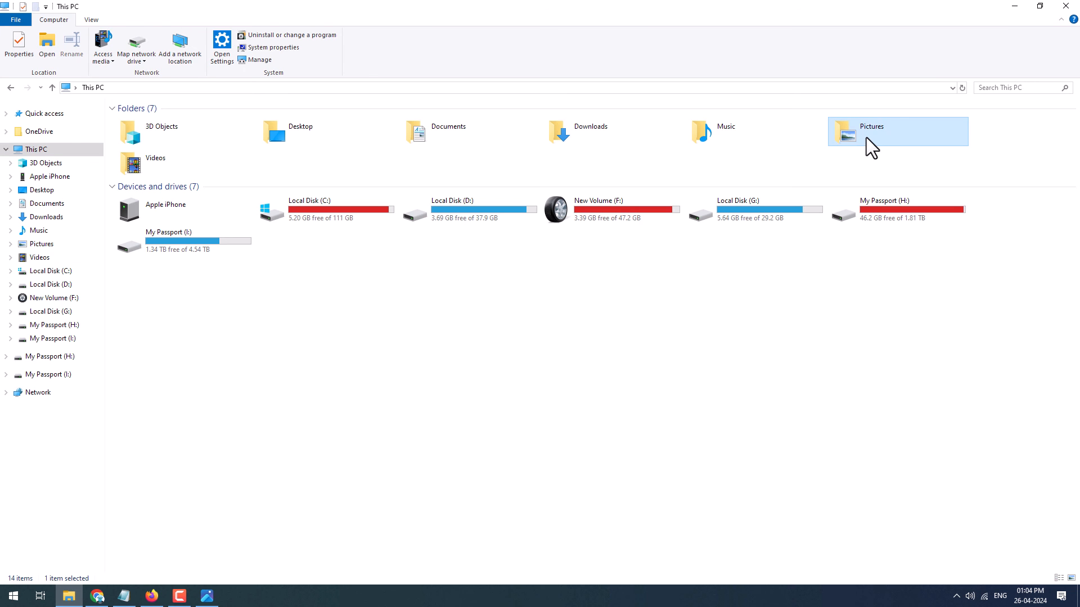
Open Pictures\iPhone and select IMG_9103.MOV to confirm its 5.34 GB size.
double_click(871, 131)
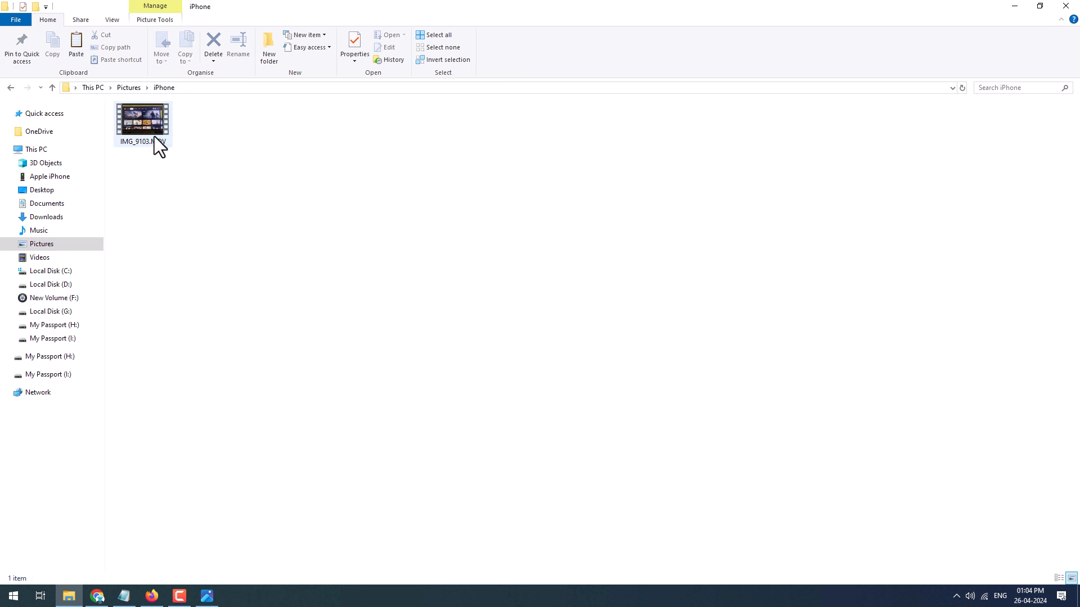
click(142, 122)
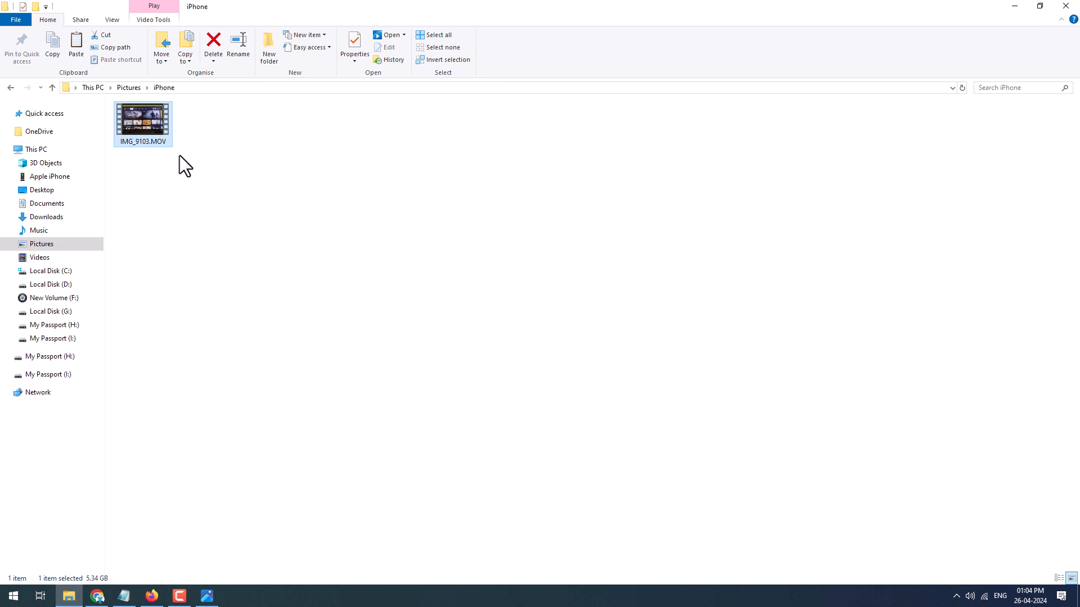
click(308, 222)
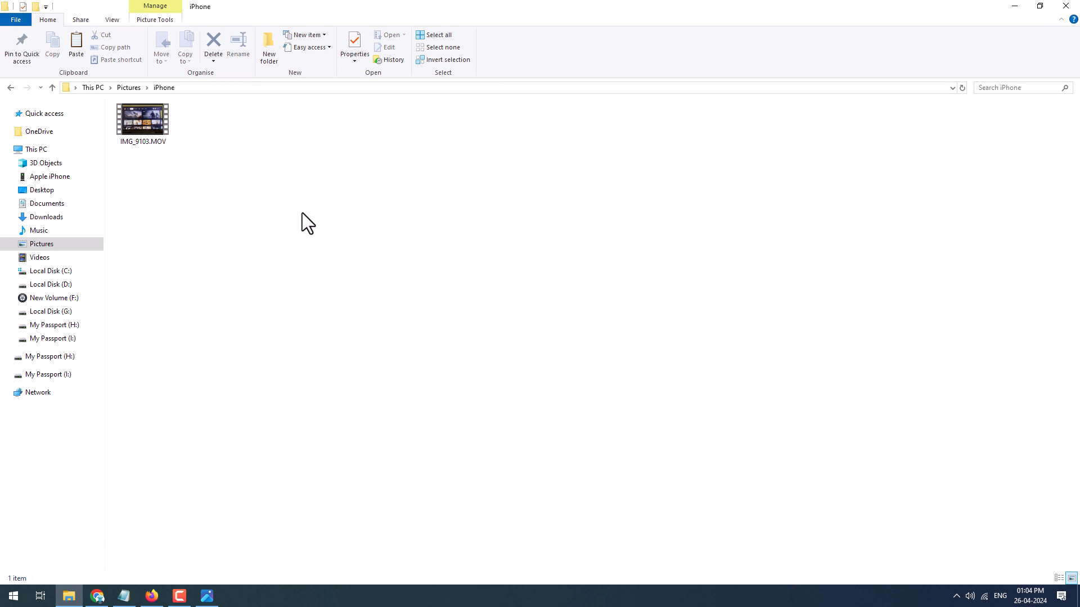
click(142, 117)
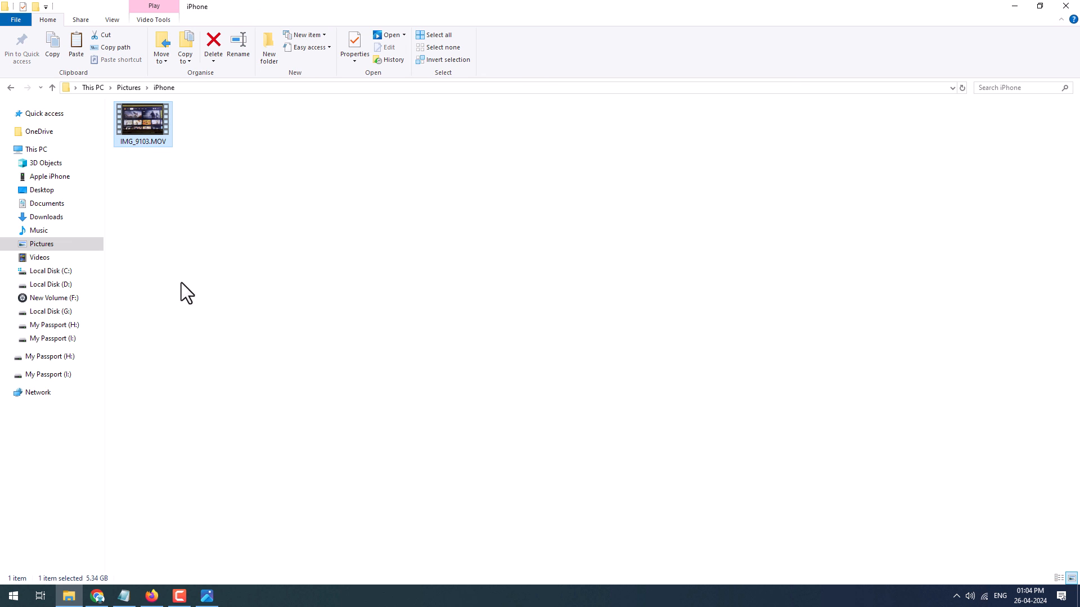
mouse_move(325, 128)
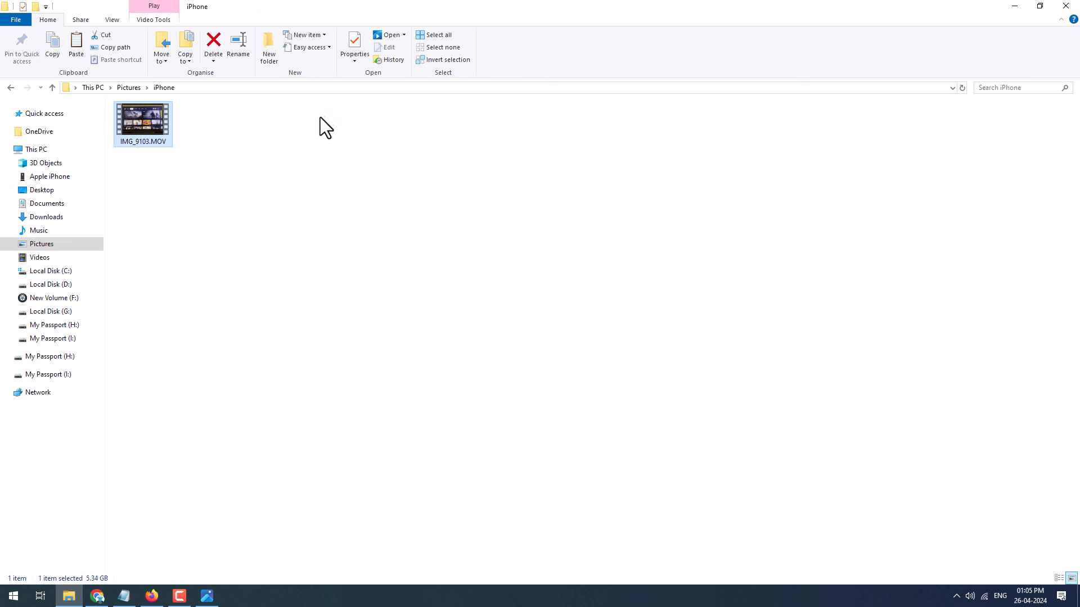